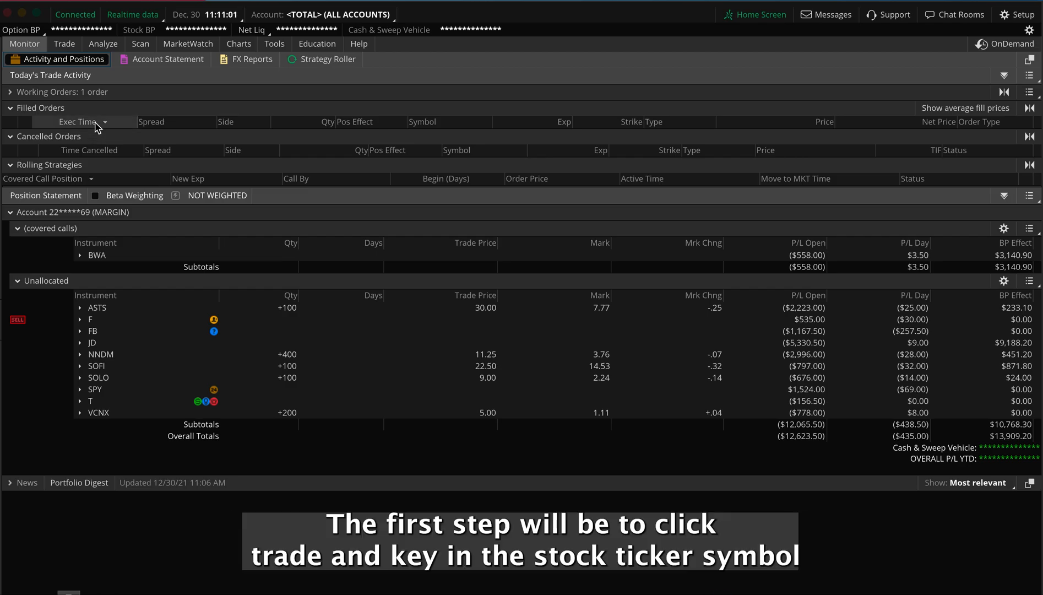
Step: Go to the Trade page and enter F as the ticker symbol
{"action": "left_click", "coordinate": [64, 43]}
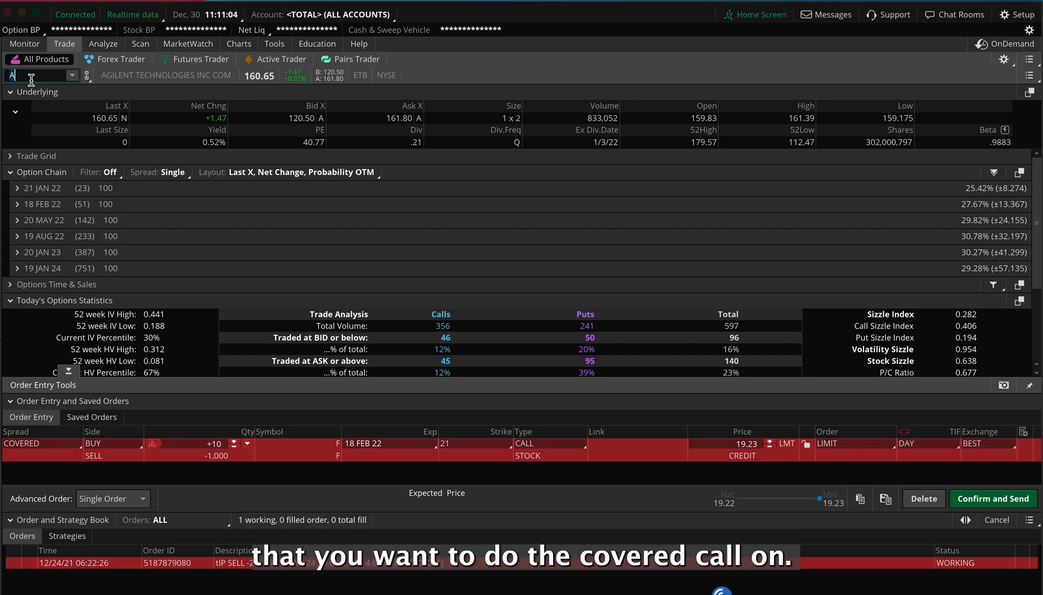
{"action": "type", "text": "F"}
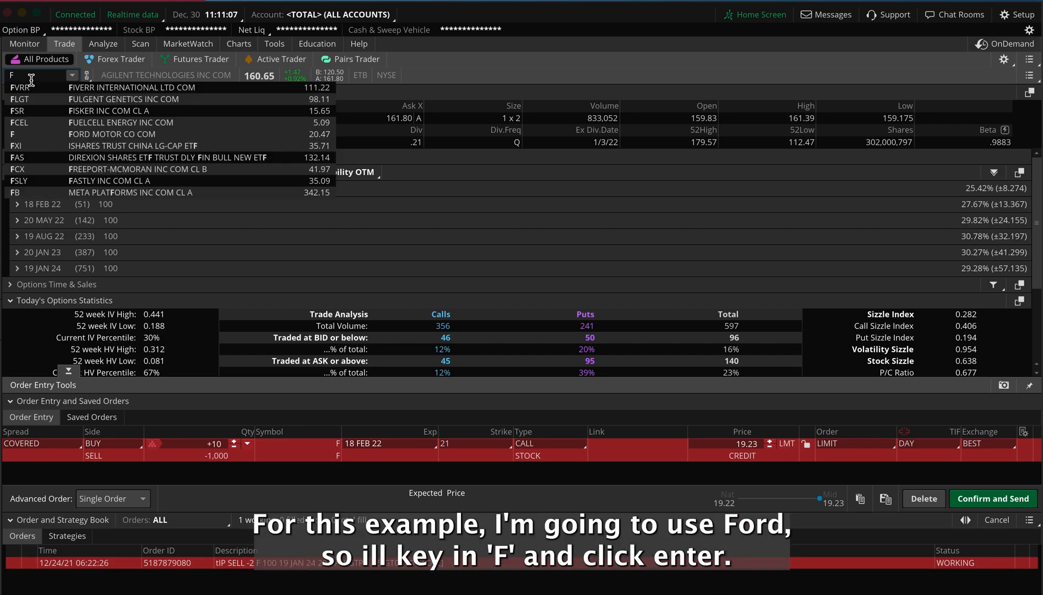
Step: Load Ford Motor Co and expand the 18 FEB 22 expiration to show strikes 18–22
{"action": "key", "text": "enter"}
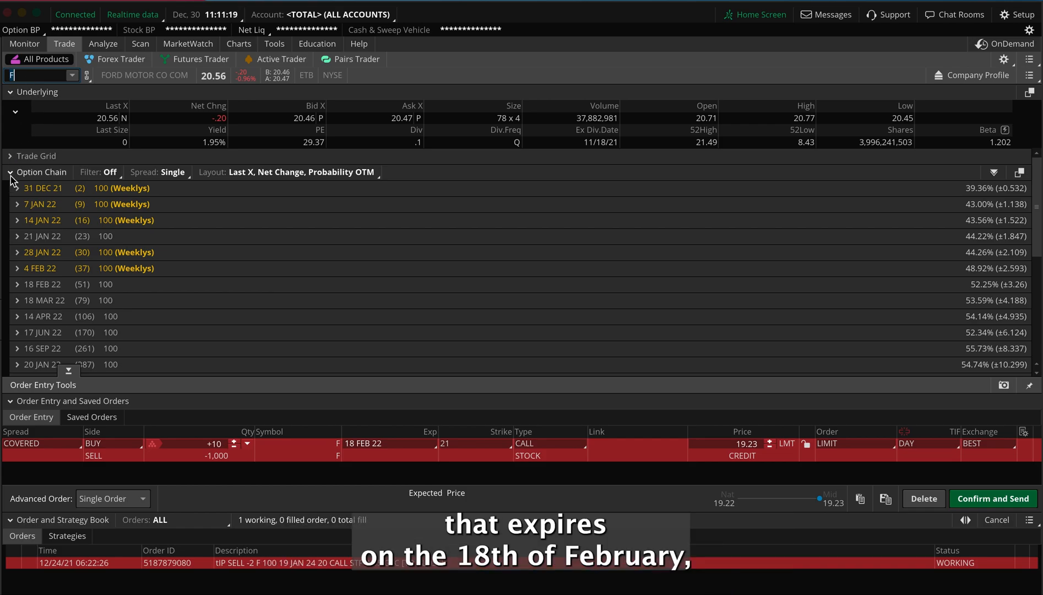
{"action": "mouse_move", "coordinate": [29, 289]}
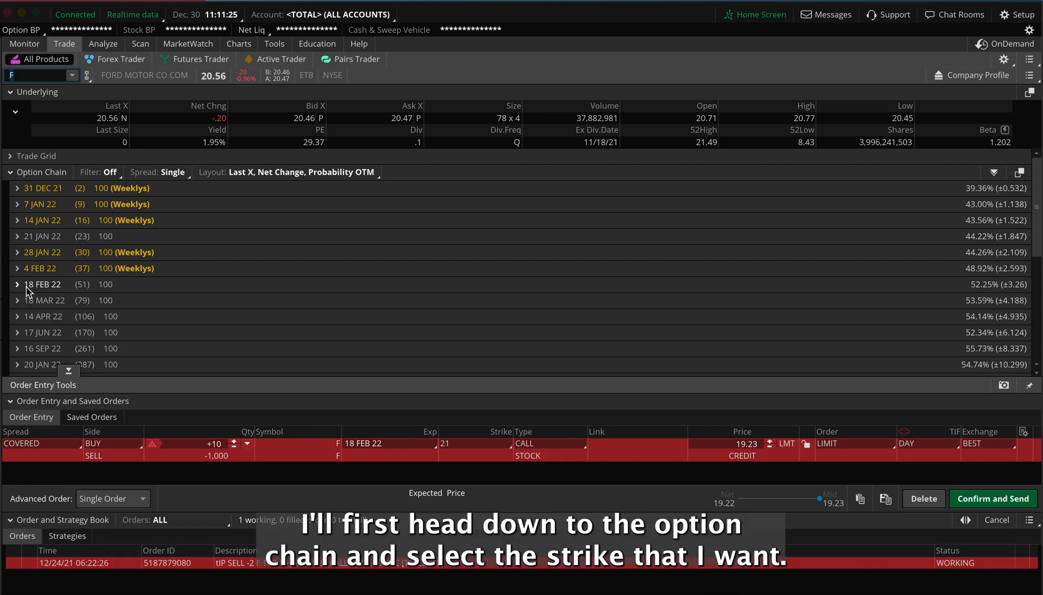
{"action": "left_click", "coordinate": [16, 284]}
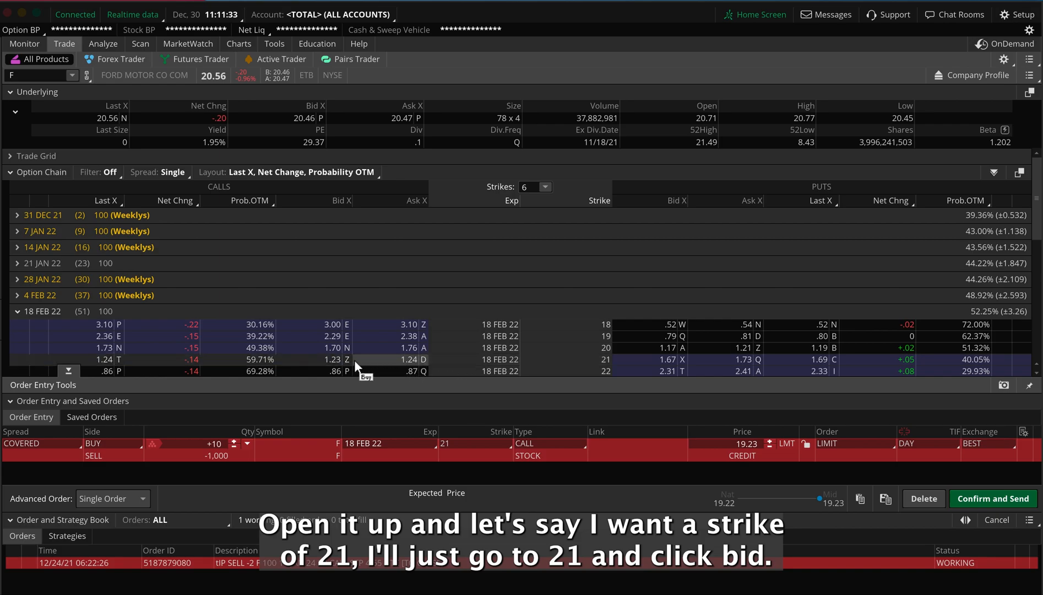
Step: Stage a sell of 2 Ford 18 FEB 22 21 calls at a 1.24 limit, DAY
{"action": "left_click", "coordinate": [340, 359]}
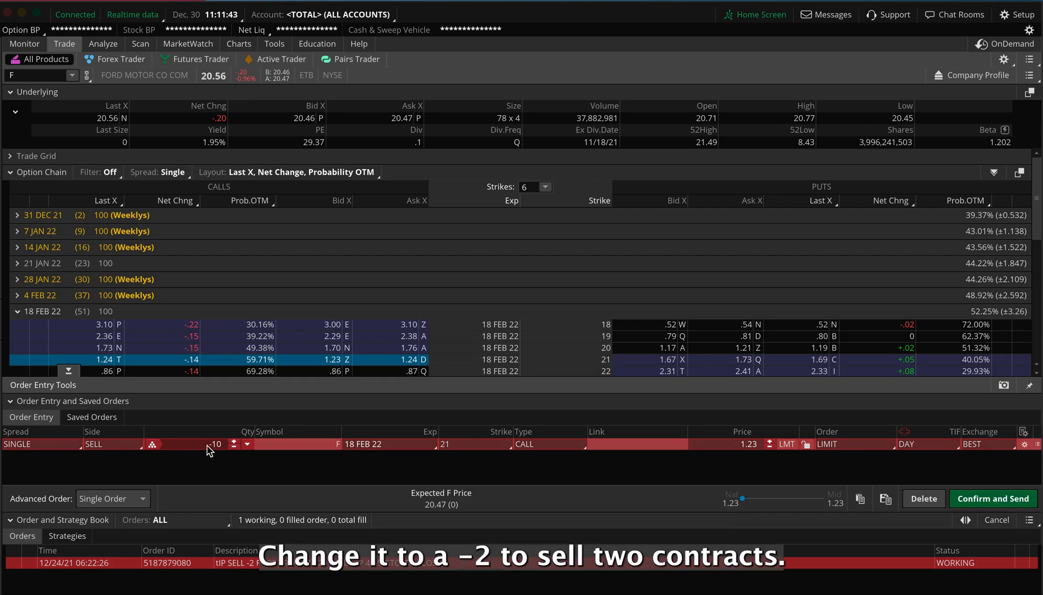
{"action": "type", "text": "-2"}
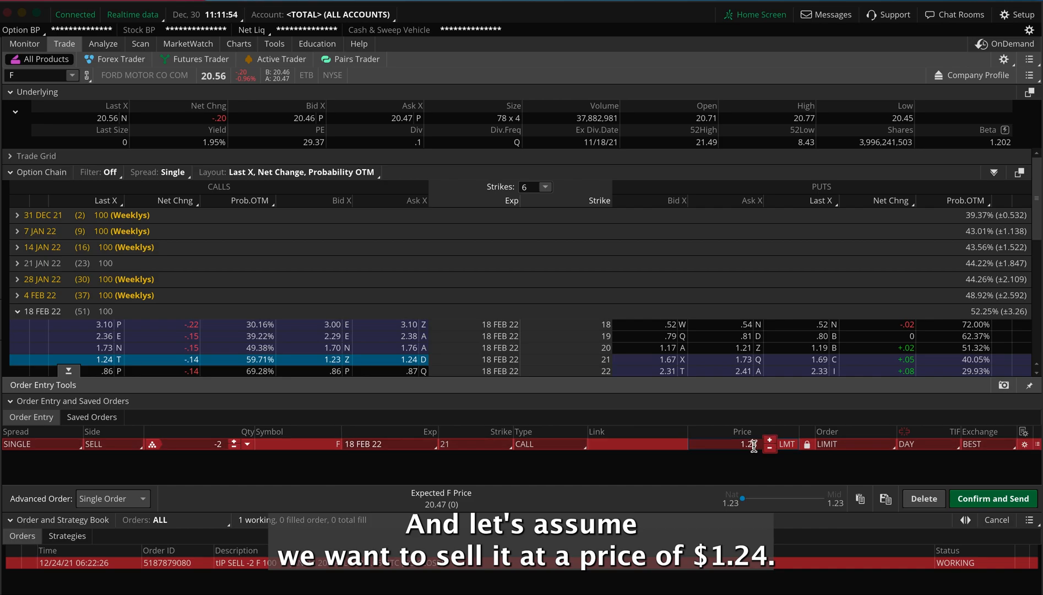
{"action": "left_click", "coordinate": [770, 447]}
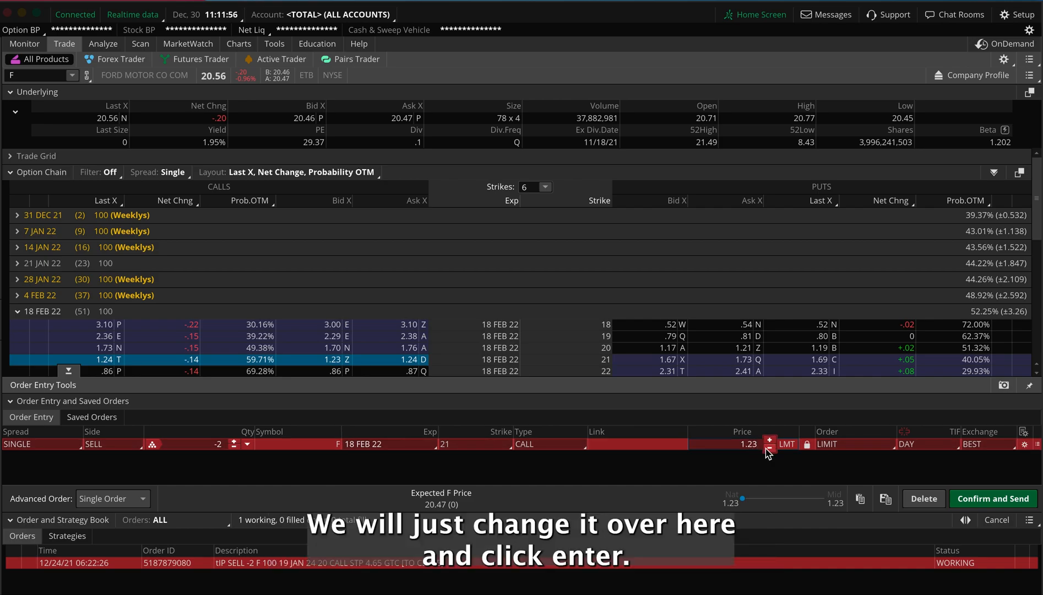
{"action": "left_click", "coordinate": [770, 439]}
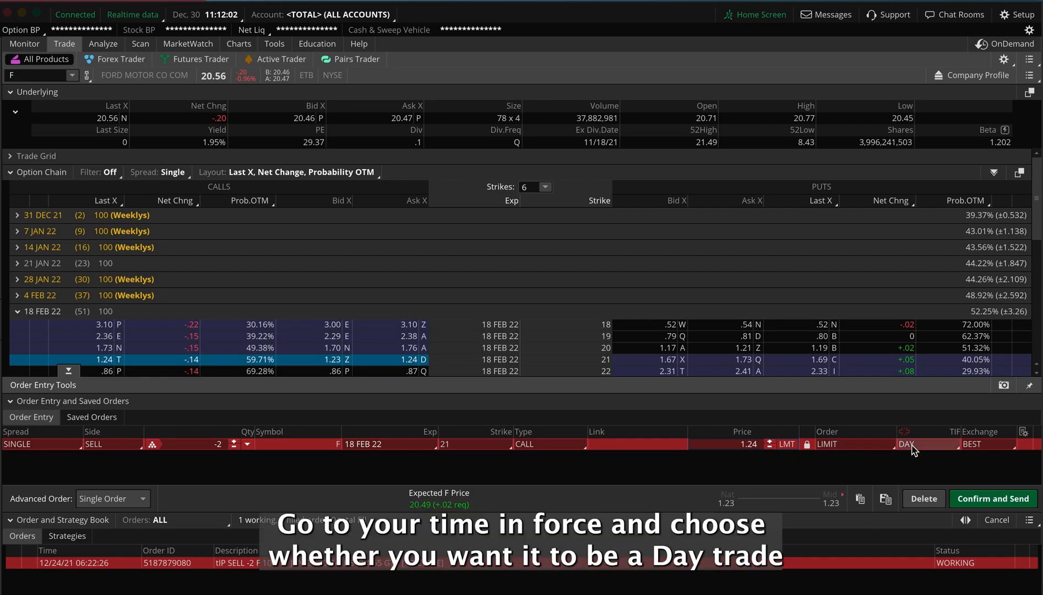
{"action": "left_click", "coordinate": [910, 443]}
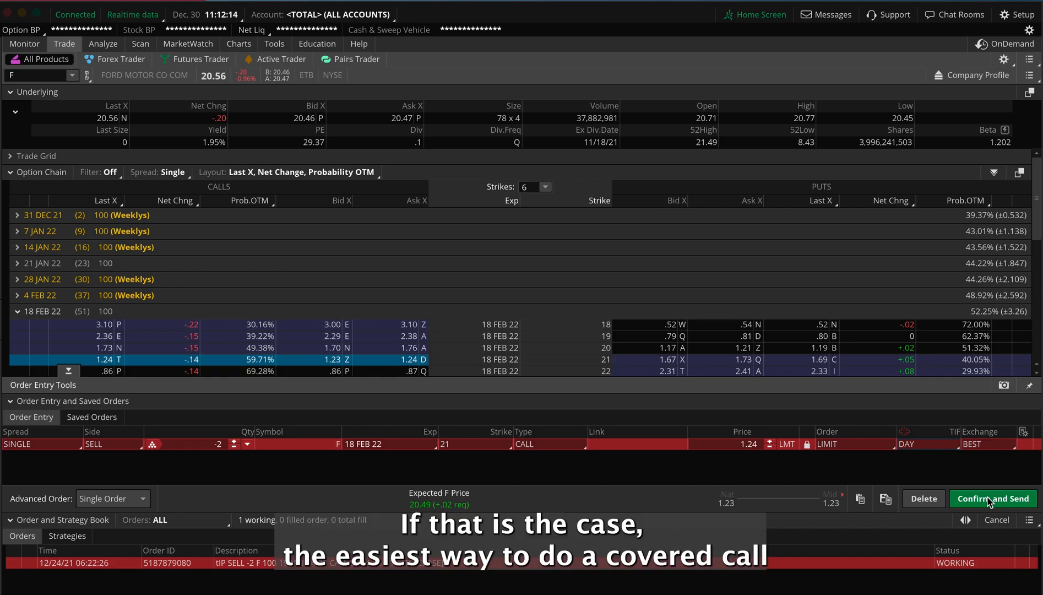
Step: Change the option chain's spread type to Covered Stock
{"action": "left_click", "coordinate": [154, 173]}
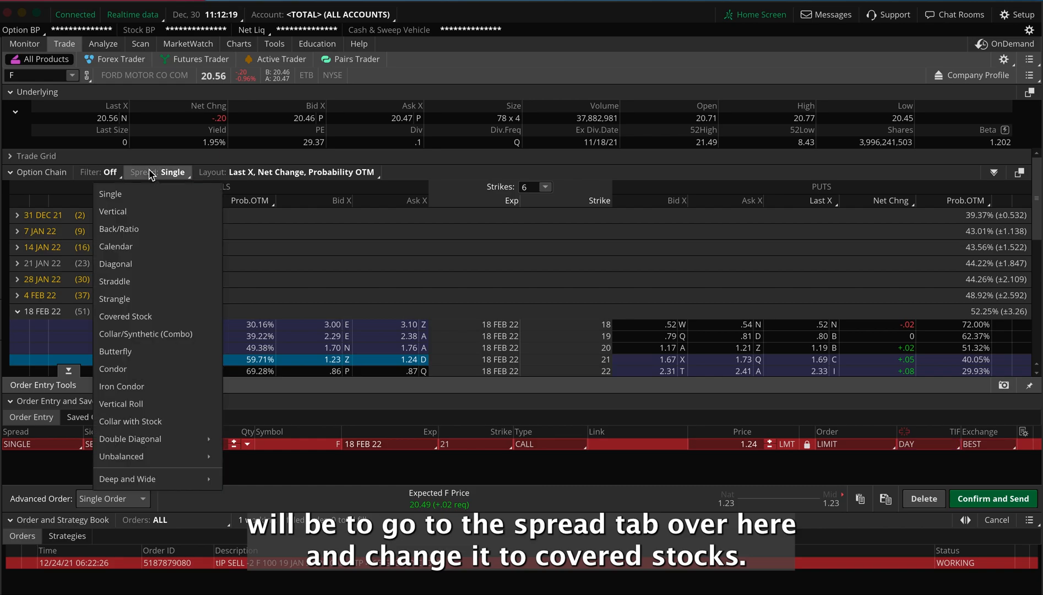
{"action": "left_click", "coordinate": [125, 316]}
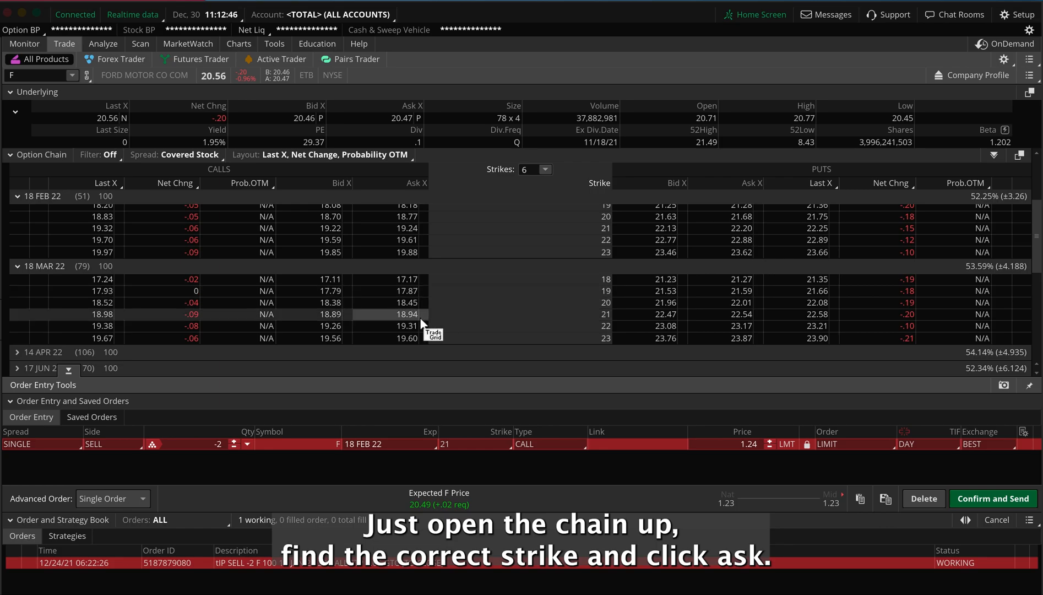
Step: Load a covered order: sell 2 Ford 18 MAR 22 21 calls, buy 200 shares at 18.92
{"action": "left_click", "coordinate": [416, 314]}
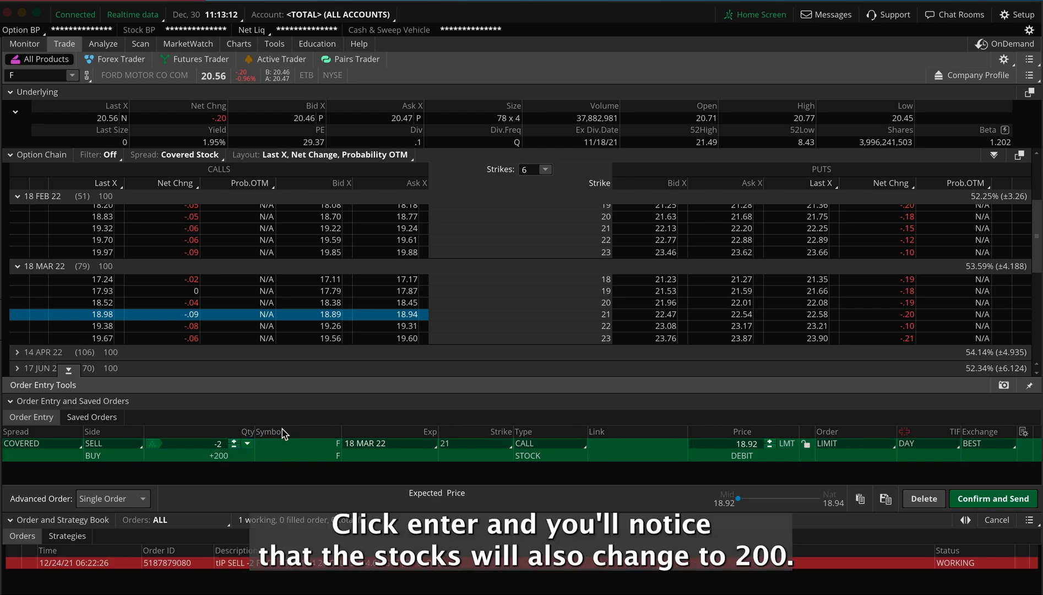
{"action": "mouse_move", "coordinate": [233, 458]}
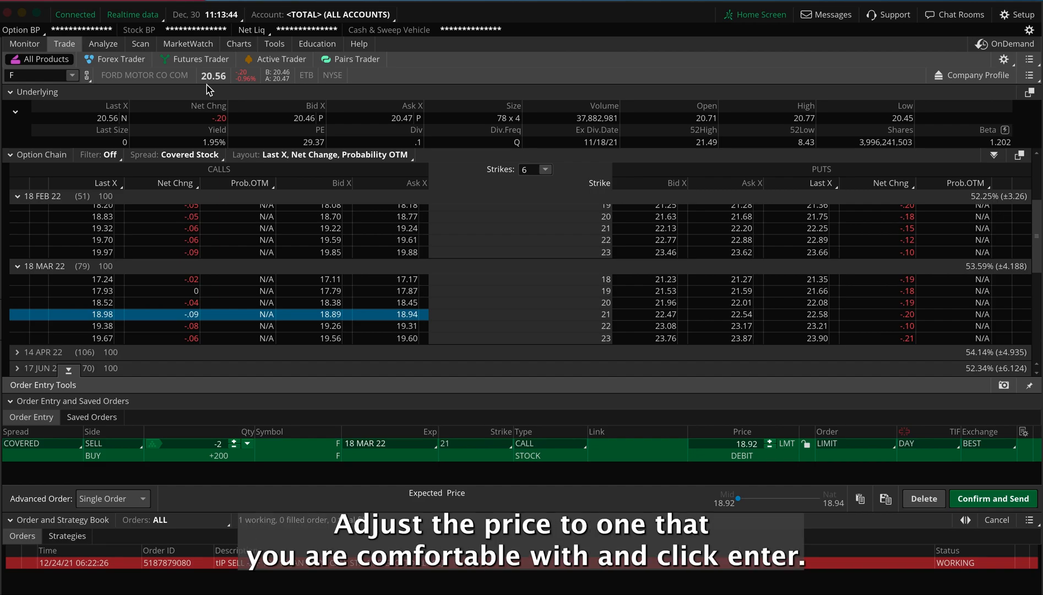
Step: Set the covered order limit to 18.90 with DAY duration and open its confirmation
{"action": "left_click", "coordinate": [745, 443]}
{"action": "type", "text": "18.9"}
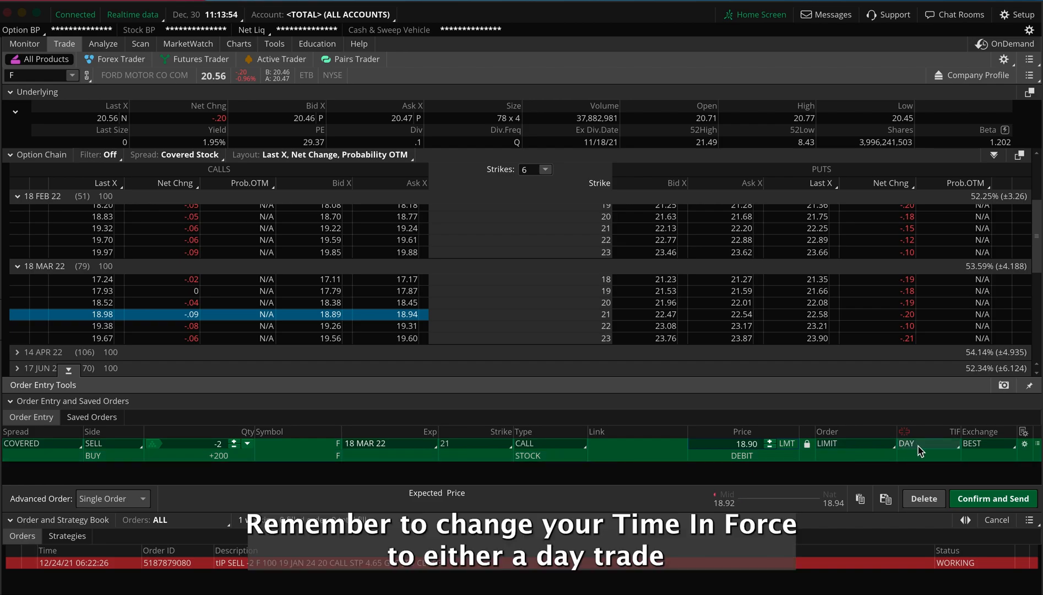
{"action": "left_click", "coordinate": [921, 444]}
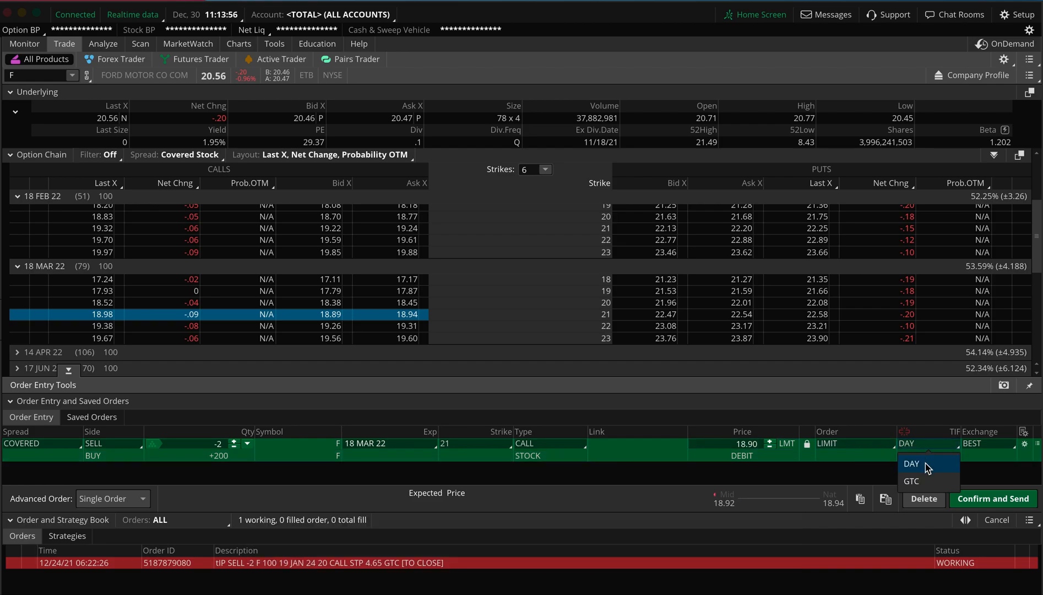
{"action": "left_click", "coordinate": [911, 464]}
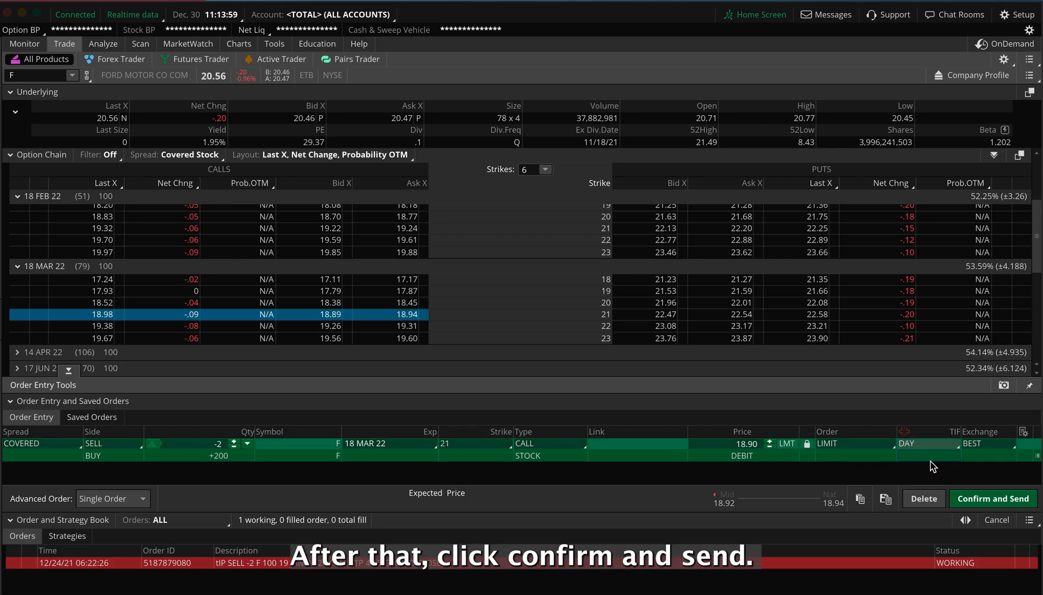
{"action": "left_click", "coordinate": [993, 498]}
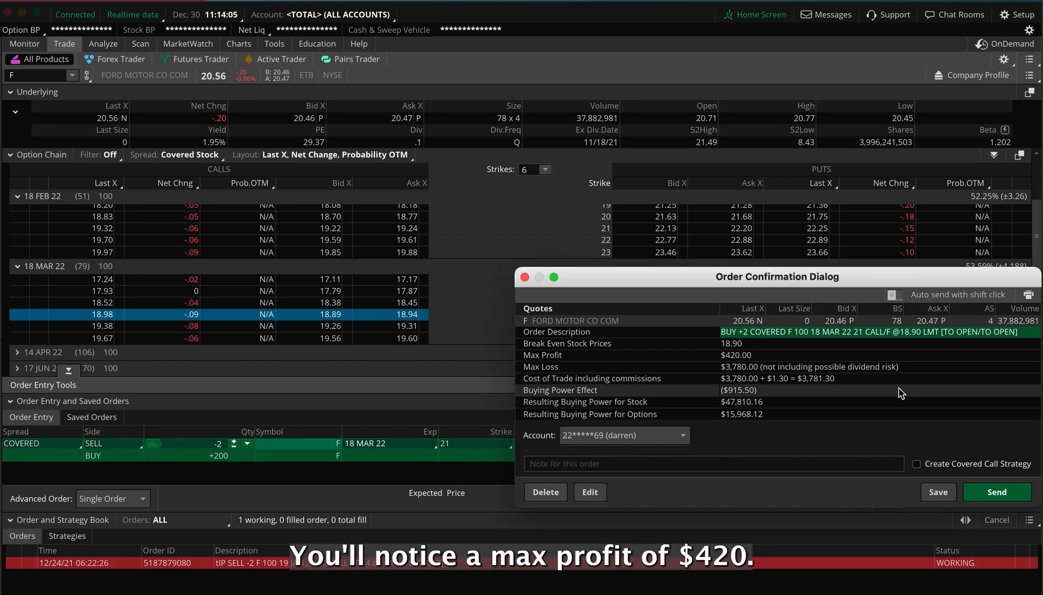
{"action": "mouse_move", "coordinate": [763, 359]}
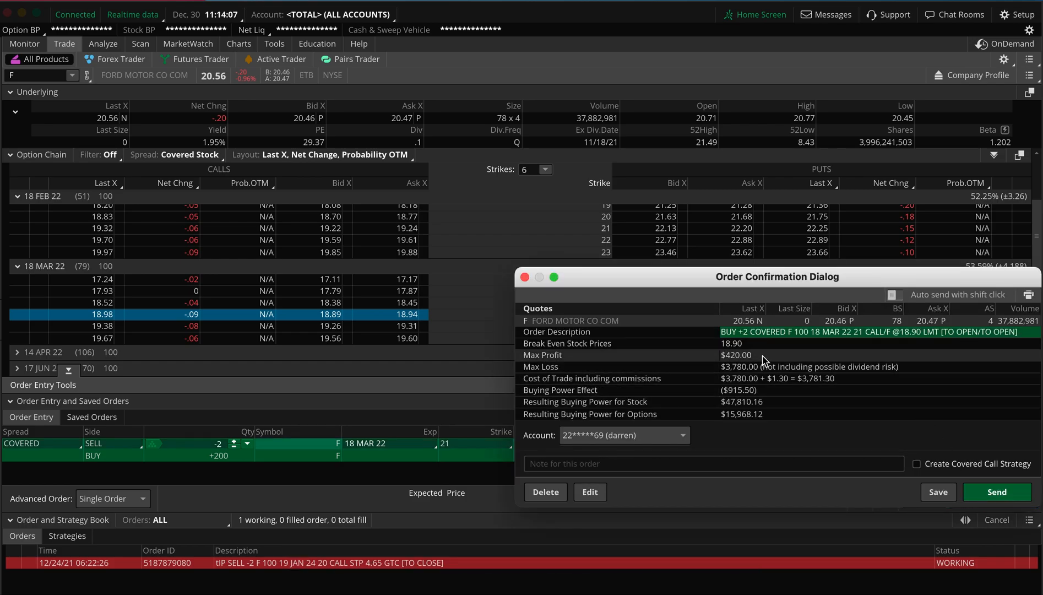